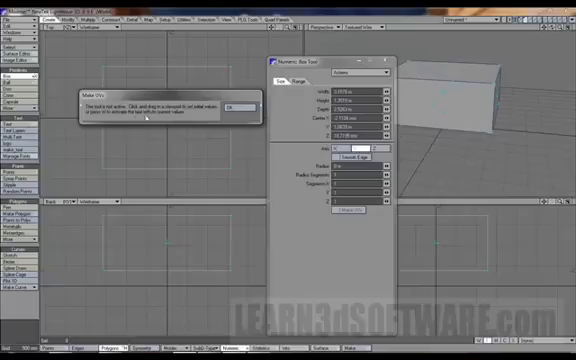
{"action": "mouse_move", "coordinate": [164, 120]}
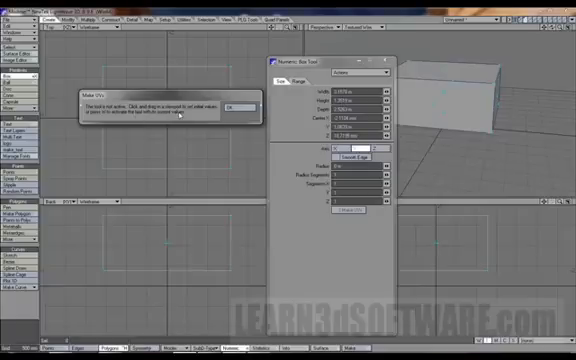
Step: Dismiss the Note message so only the Box tool's Numeric panel remains
{"action": "left_click", "coordinate": [236, 106]}
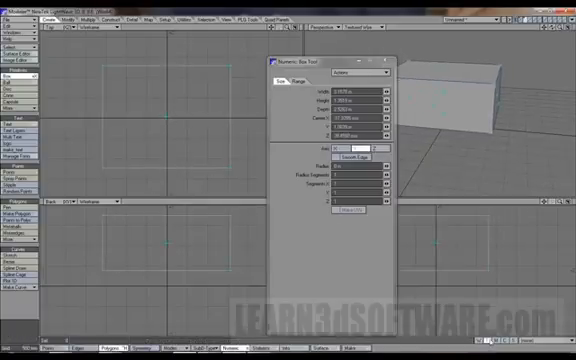
{"action": "mouse_move", "coordinate": [158, 104]}
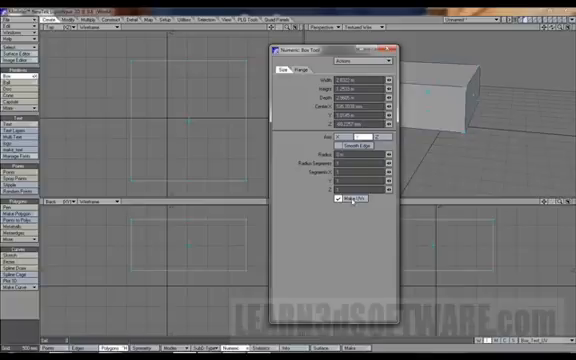
Step: Enable Make UVs on the Box tool so the new box generates its own UV map
{"action": "left_click", "coordinate": [336, 206]}
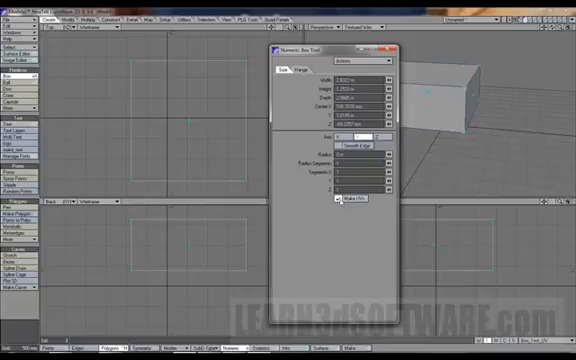
{"action": "left_click", "coordinate": [338, 206]}
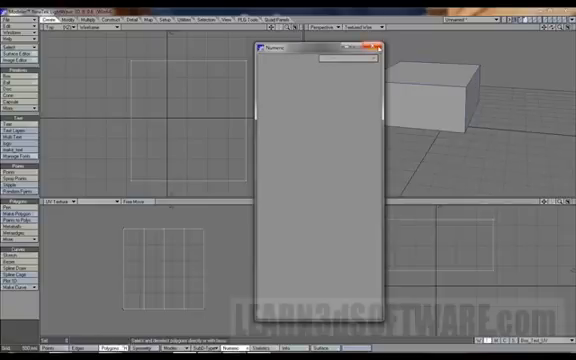
Step: Close the emptied Numeric panel, leaving the segmented box in all viewports
{"action": "left_click", "coordinate": [378, 48]}
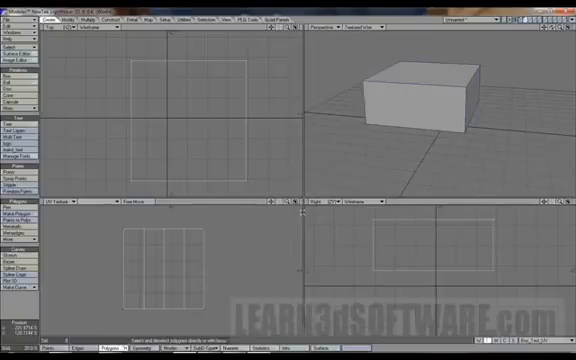